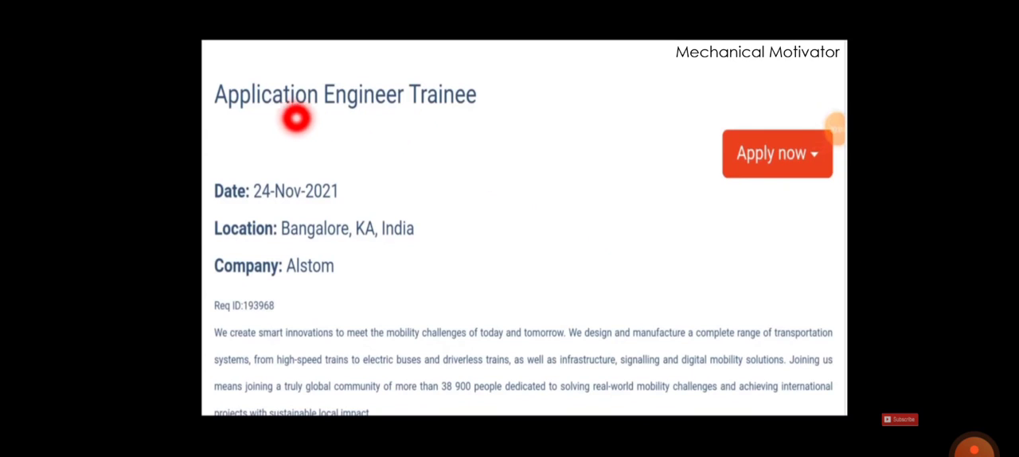
{"action": "mouse_move", "coordinate": [640, 171]}
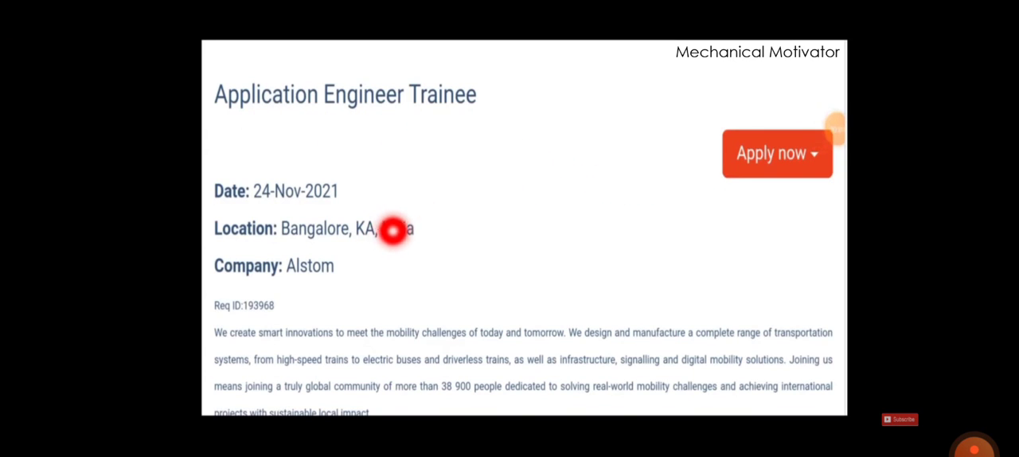
{"action": "mouse_move", "coordinate": [837, 200]}
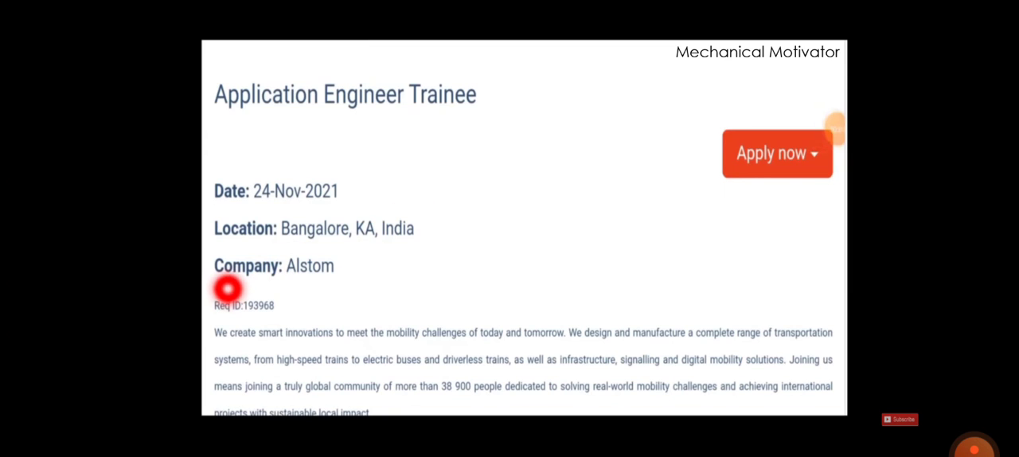
Step: Scroll from the Application Engineer Trainee header down to the Purpose of the Job section
{"action": "scroll", "scroll_direction": "down", "scroll_amount": 3}
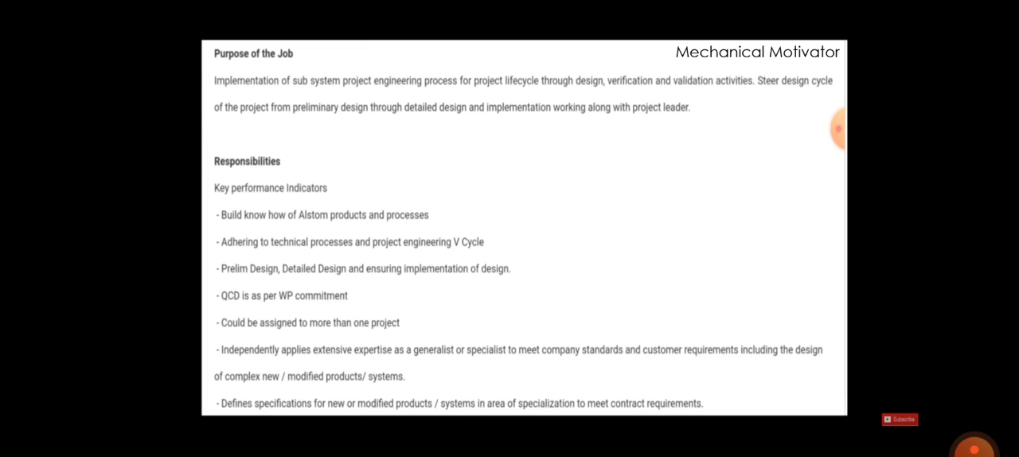
Step: Scroll through the full Responsibilities list to the Required Experience/Skills section
{"action": "scroll", "scroll_direction": "down", "scroll_amount": 3}
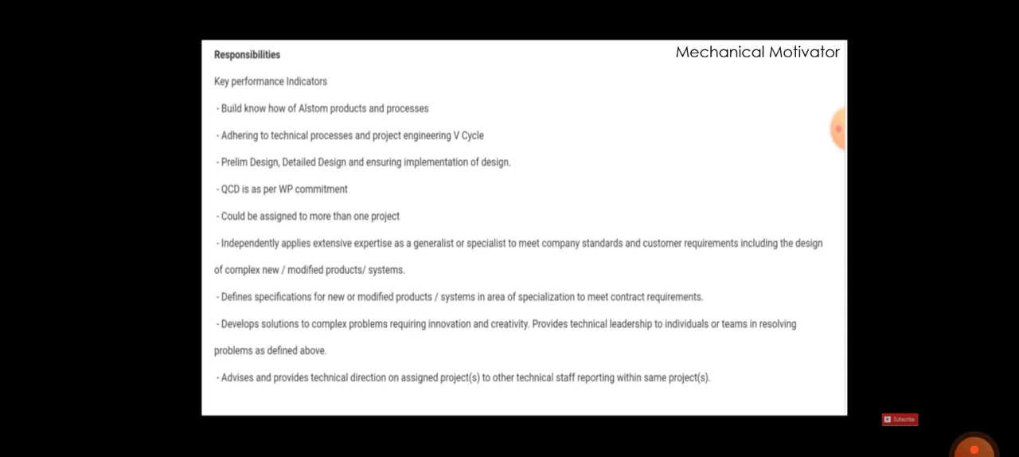
{"action": "scroll", "scroll_direction": "down", "scroll_amount": 3}
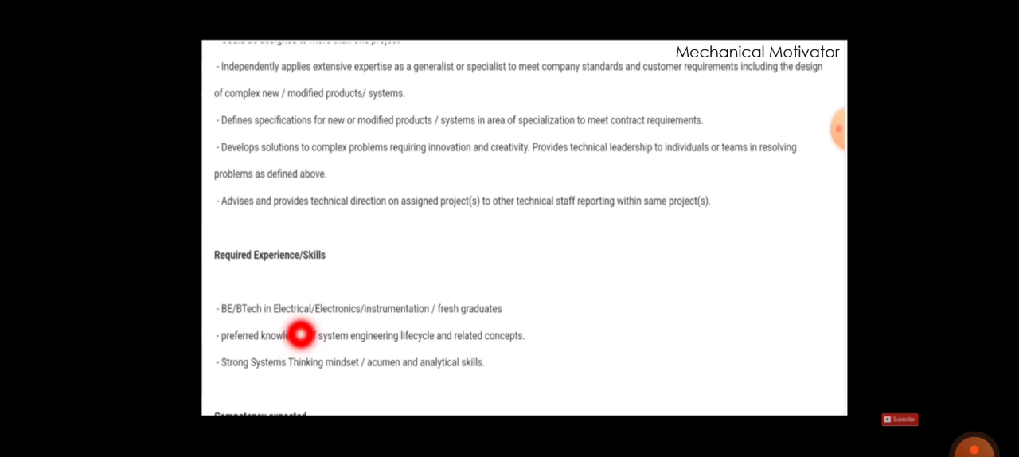
{"action": "mouse_move", "coordinate": [471, 309]}
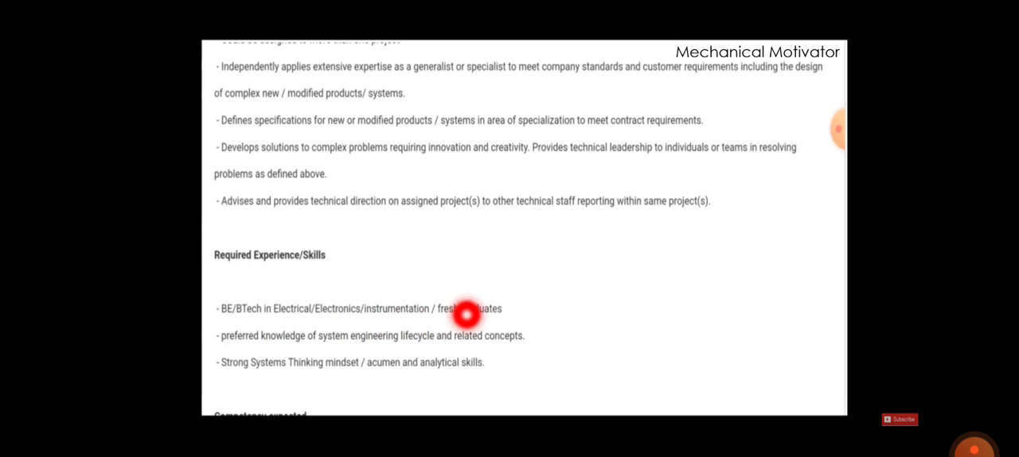
{"action": "mouse_move", "coordinate": [468, 309]}
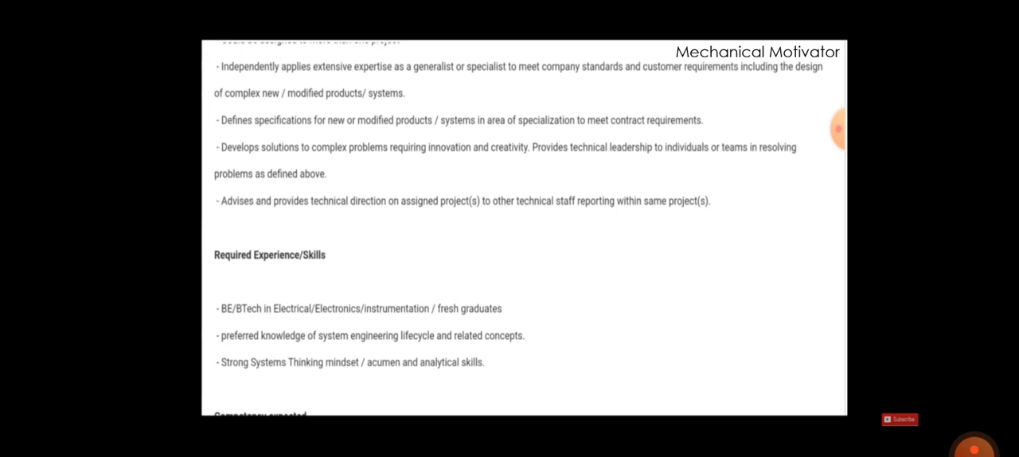
Step: Scroll past Required Experience/Skills to the Competency expected list and culture statement
{"action": "scroll", "scroll_direction": "down", "scroll_amount": 3}
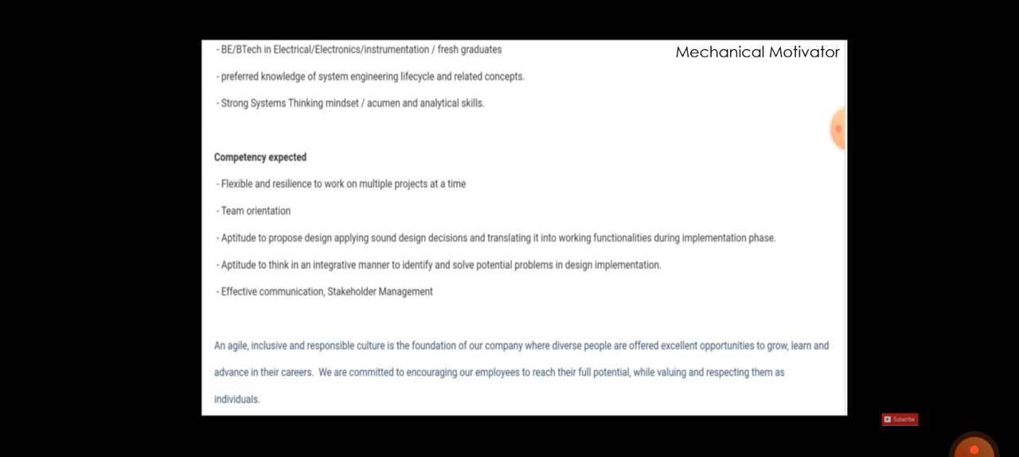
Step: Reach the posting's end and reveal the Apply Now and LinkedIn apply options
{"action": "scroll", "scroll_direction": "down", "scroll_amount": 3}
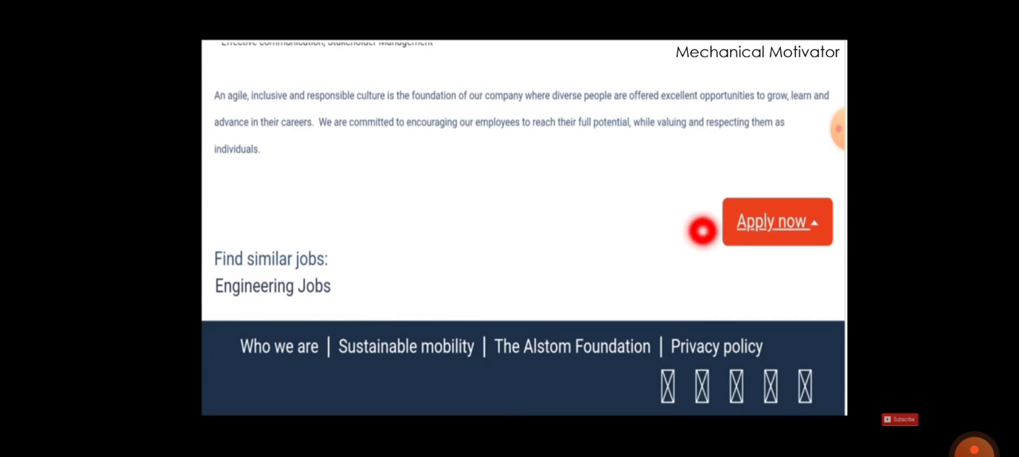
{"action": "left_click", "coordinate": [777, 222]}
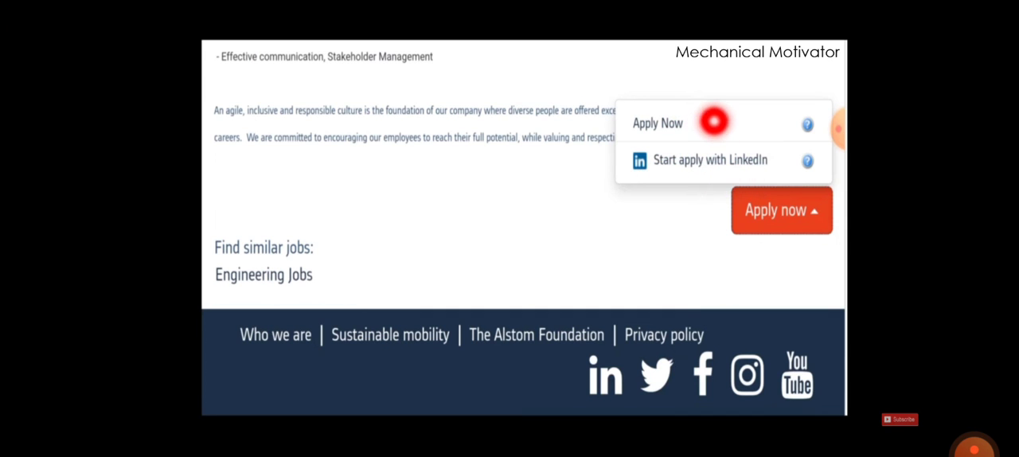
Step: Start a standard application and go to registering a new candidate account
{"action": "left_click", "coordinate": [658, 123]}
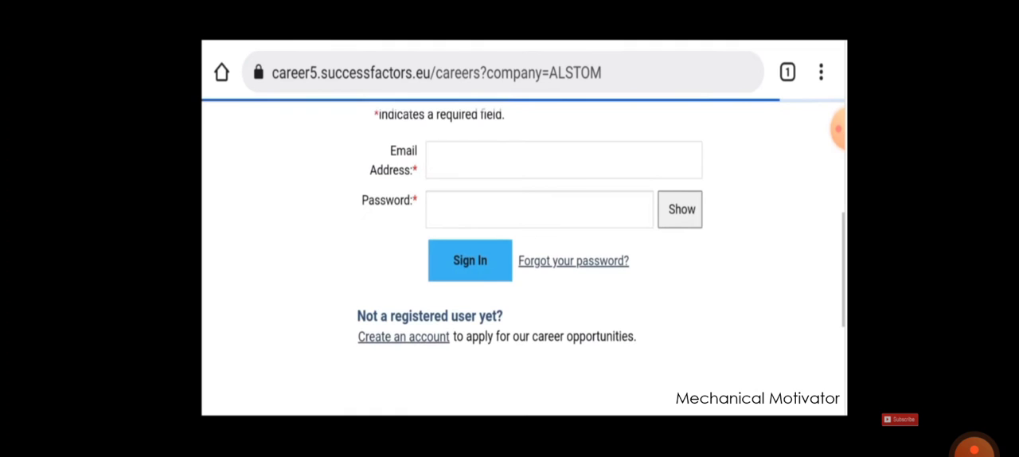
{"action": "left_click", "coordinate": [402, 336]}
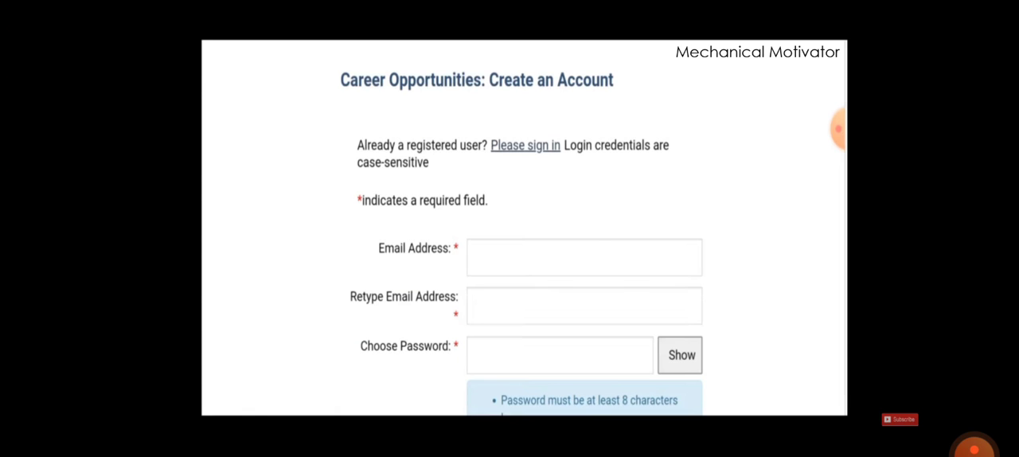
Step: Scroll the Create an Account form to its name, country and terms fields
{"action": "scroll", "scroll_direction": "down", "scroll_amount": 3}
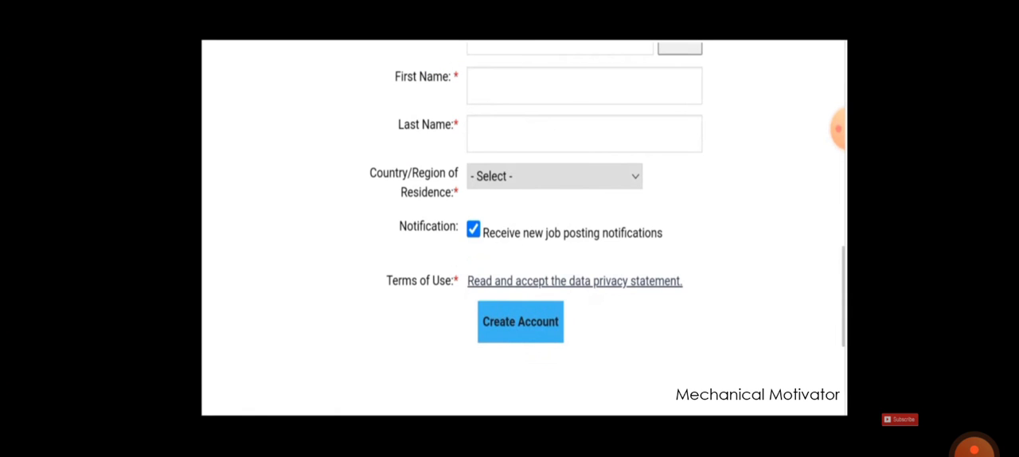